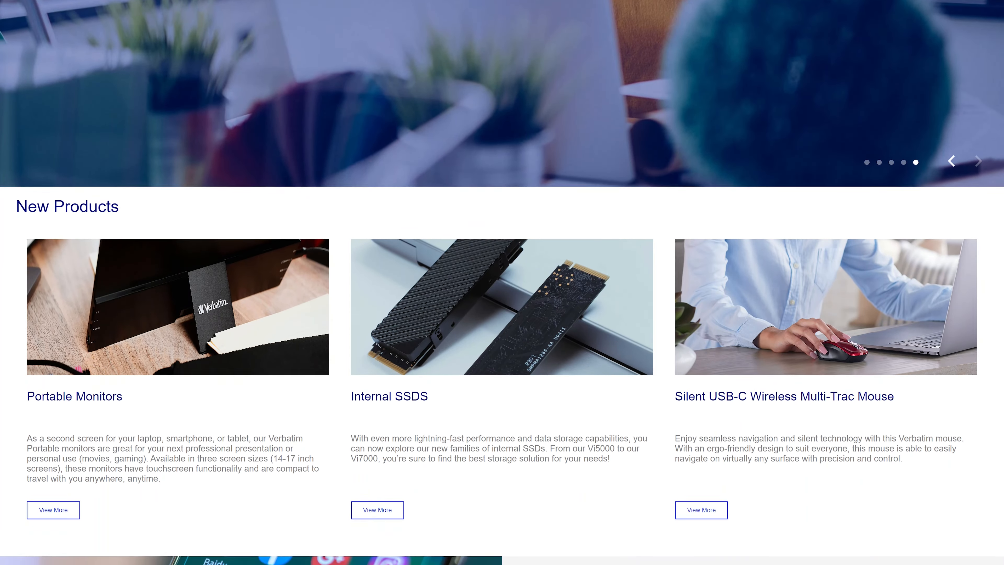
pyautogui.scroll(-3)
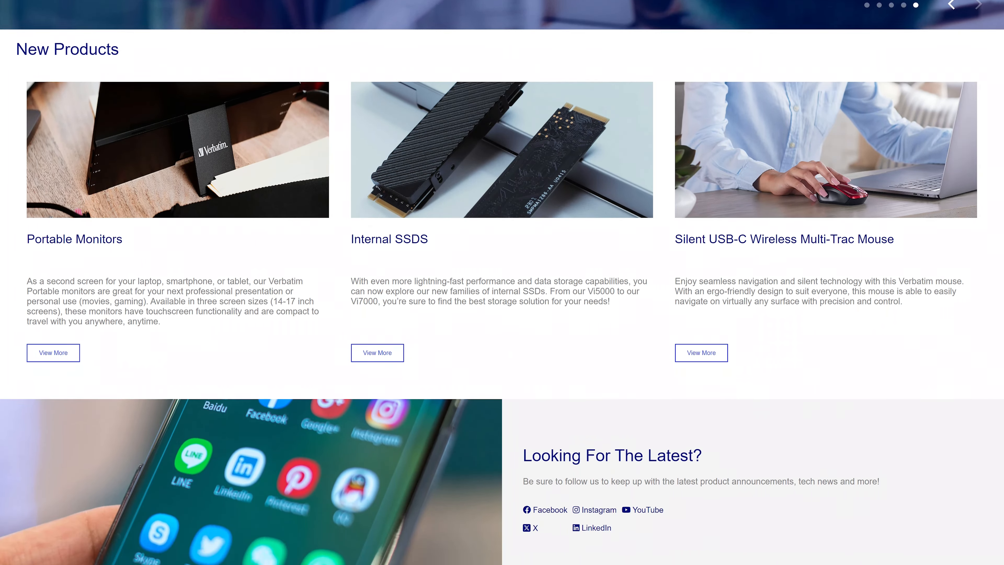